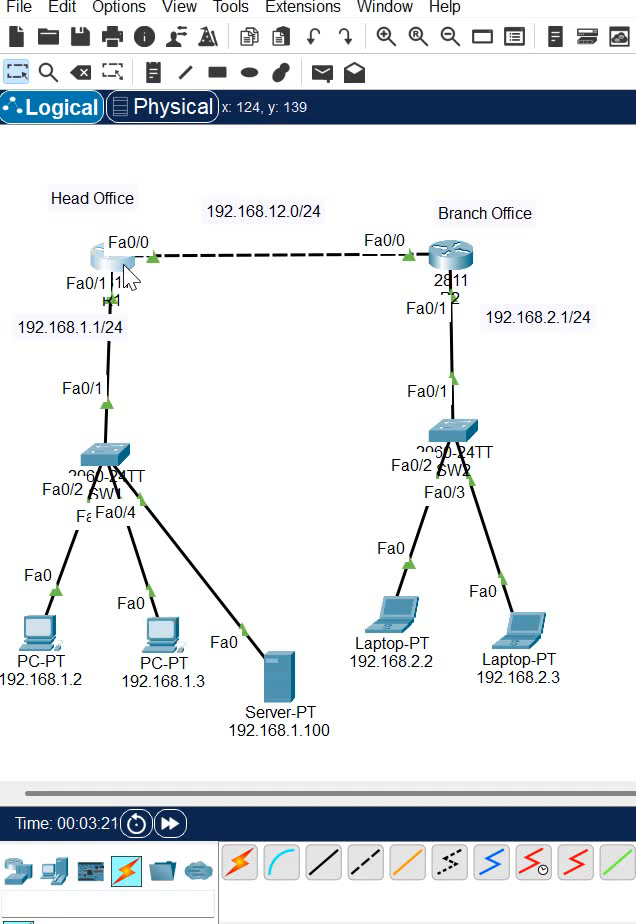
- Glance at the Head Office router, then bring up the Branch Office router's CLI for configuration
double_click(116, 258)
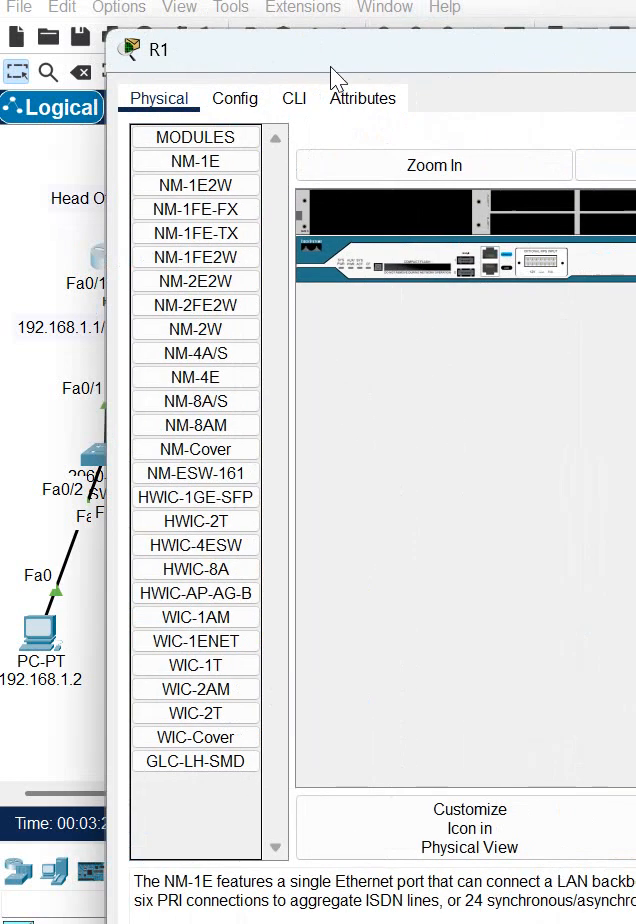
left_click(292, 98)
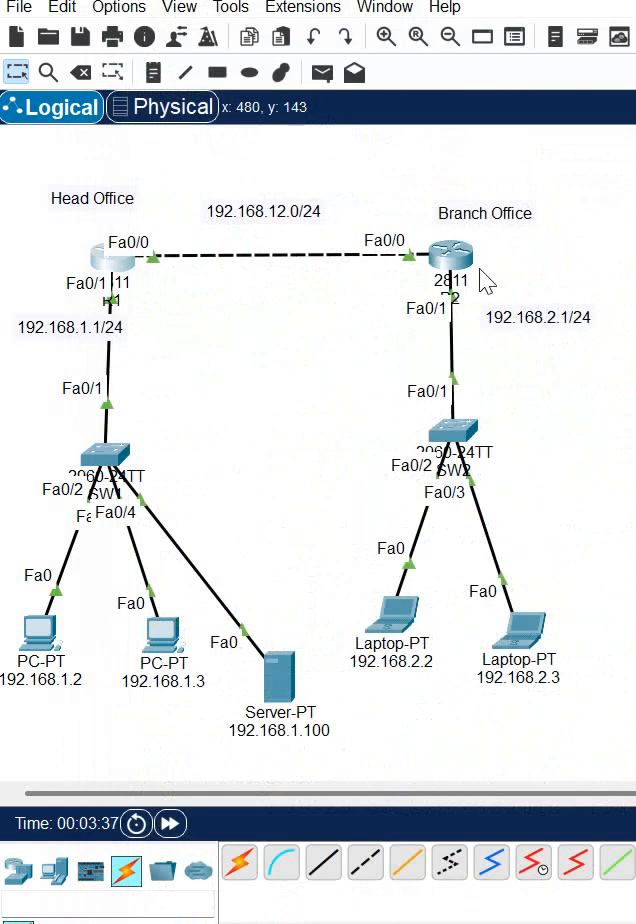
double_click(448, 256)
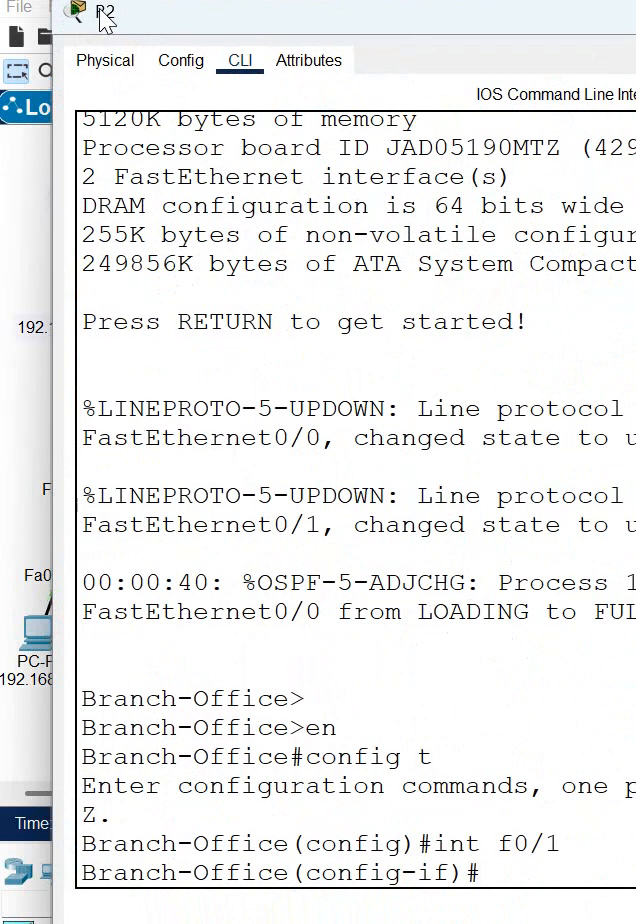
- Apply ip helper-address 192.168.1.100 on f0/1 to relay DHCP requests to the server
type("ip helper-")
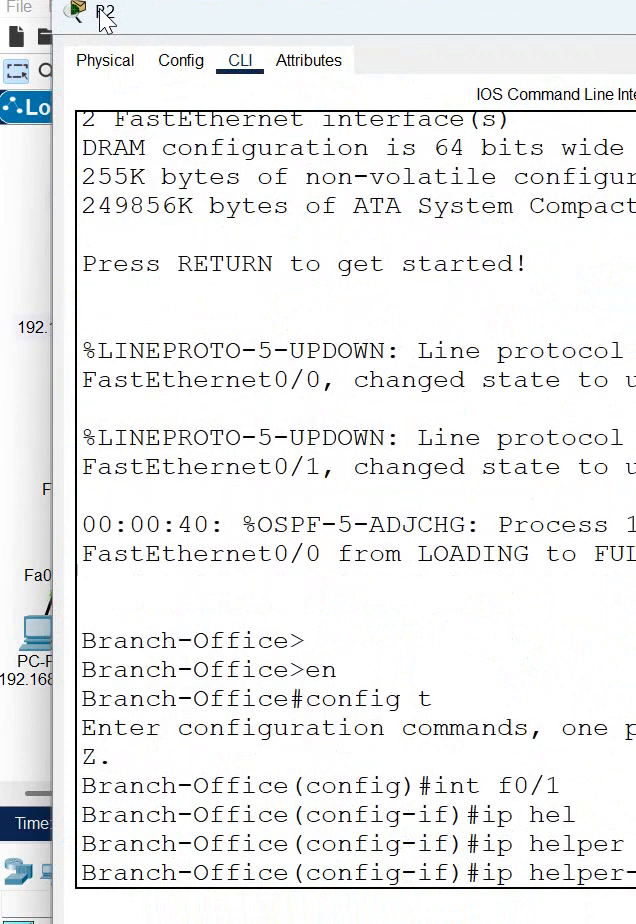
mouse_move(624, 356)
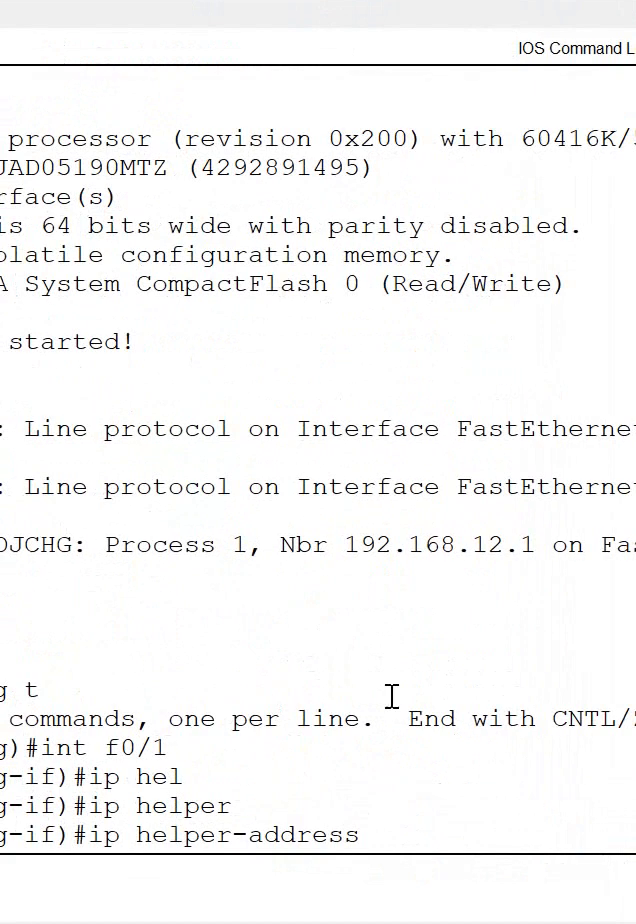
type("192")
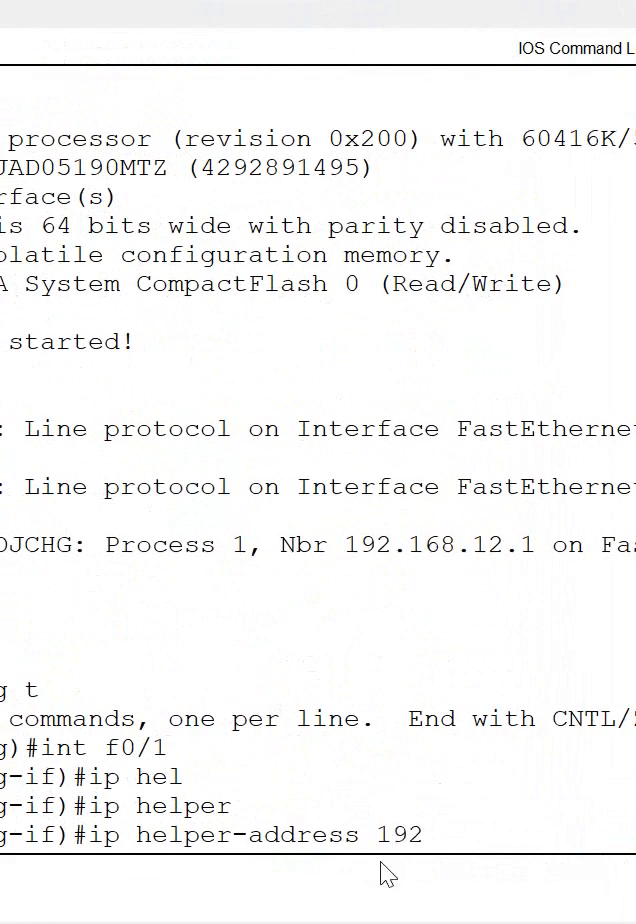
type(".168.1.")
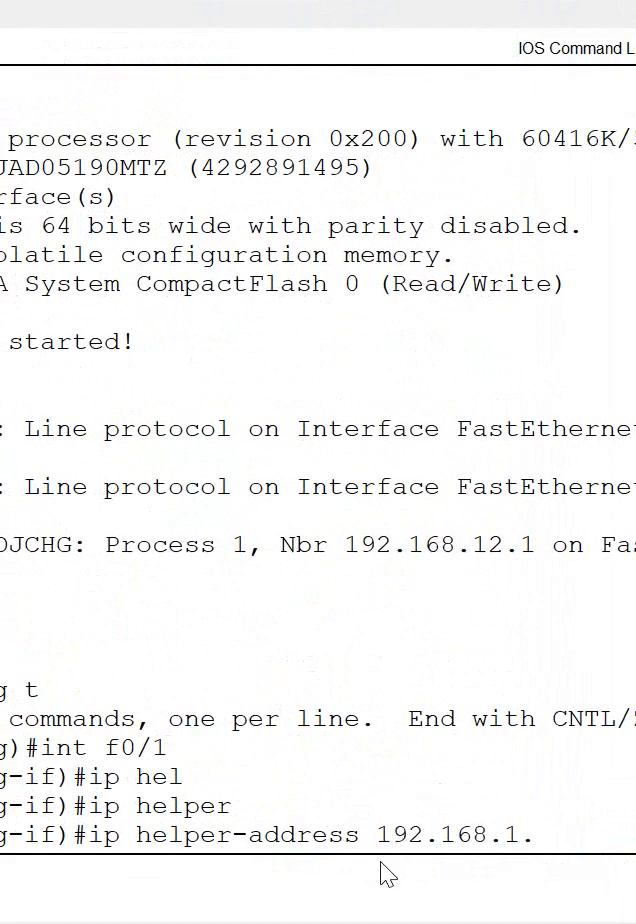
type("100")
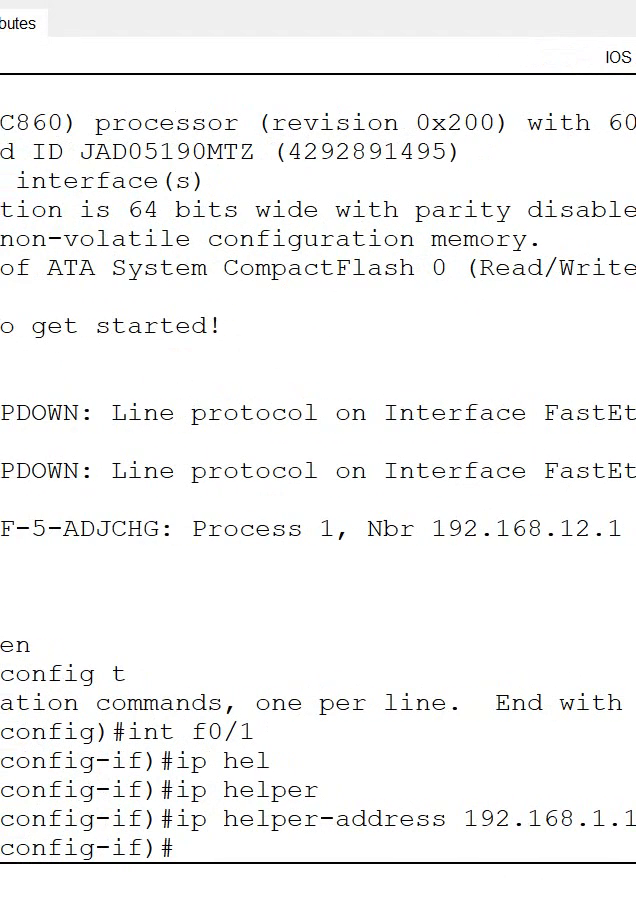
scroll("right", 3)
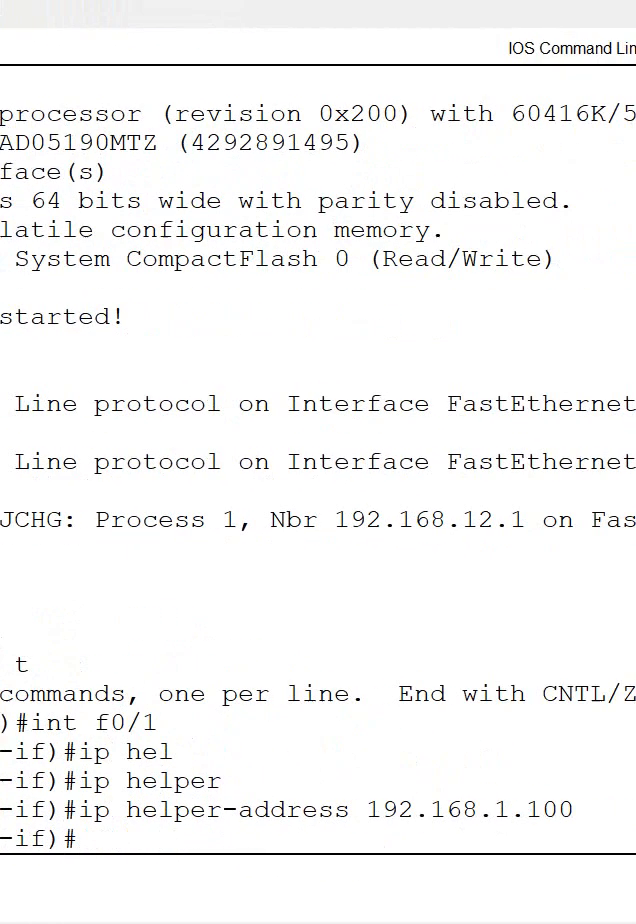